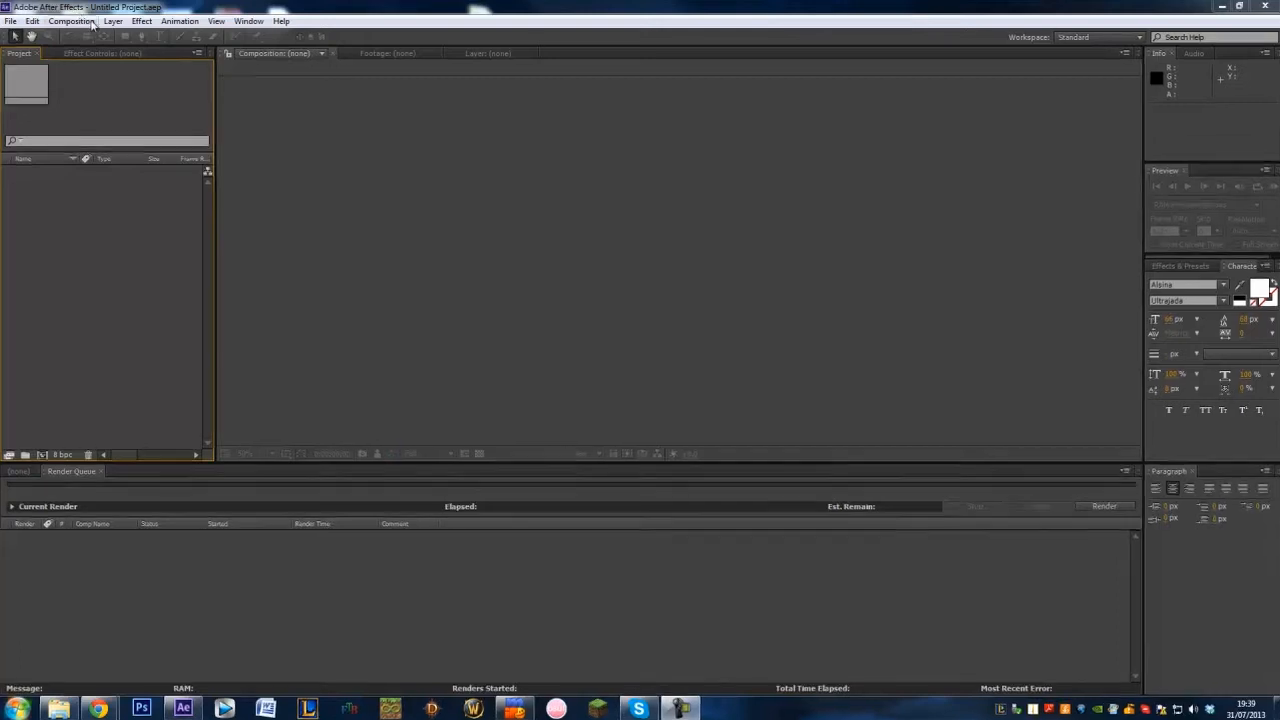
Step: Create Comp 1 from the HDV/HDTV 720 29.97 preset at 1280×720
click(90, 21)
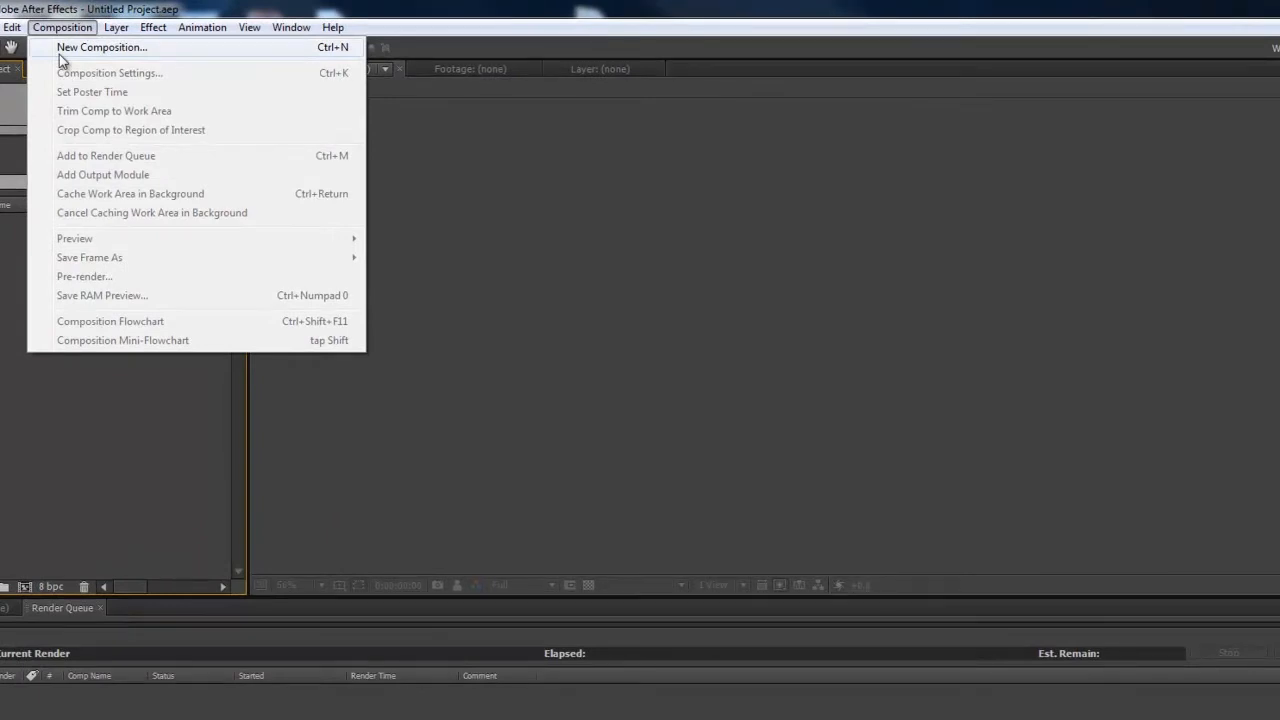
click(107, 47)
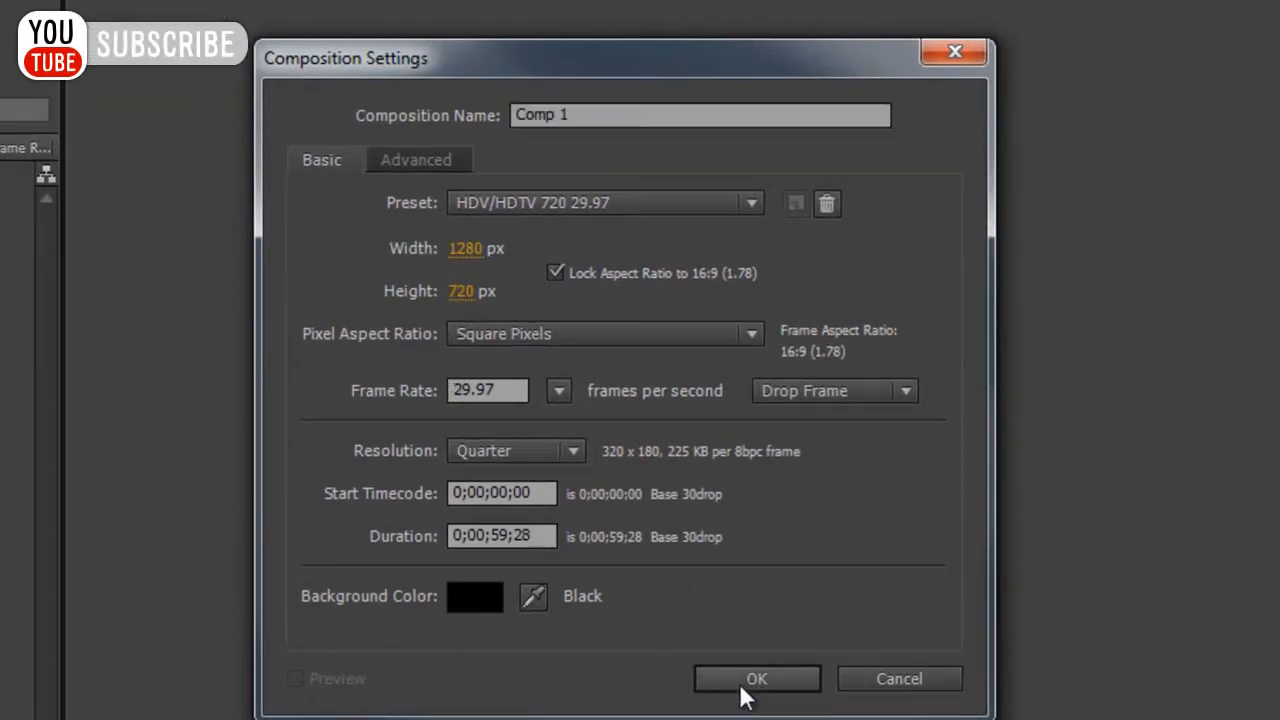
click(757, 679)
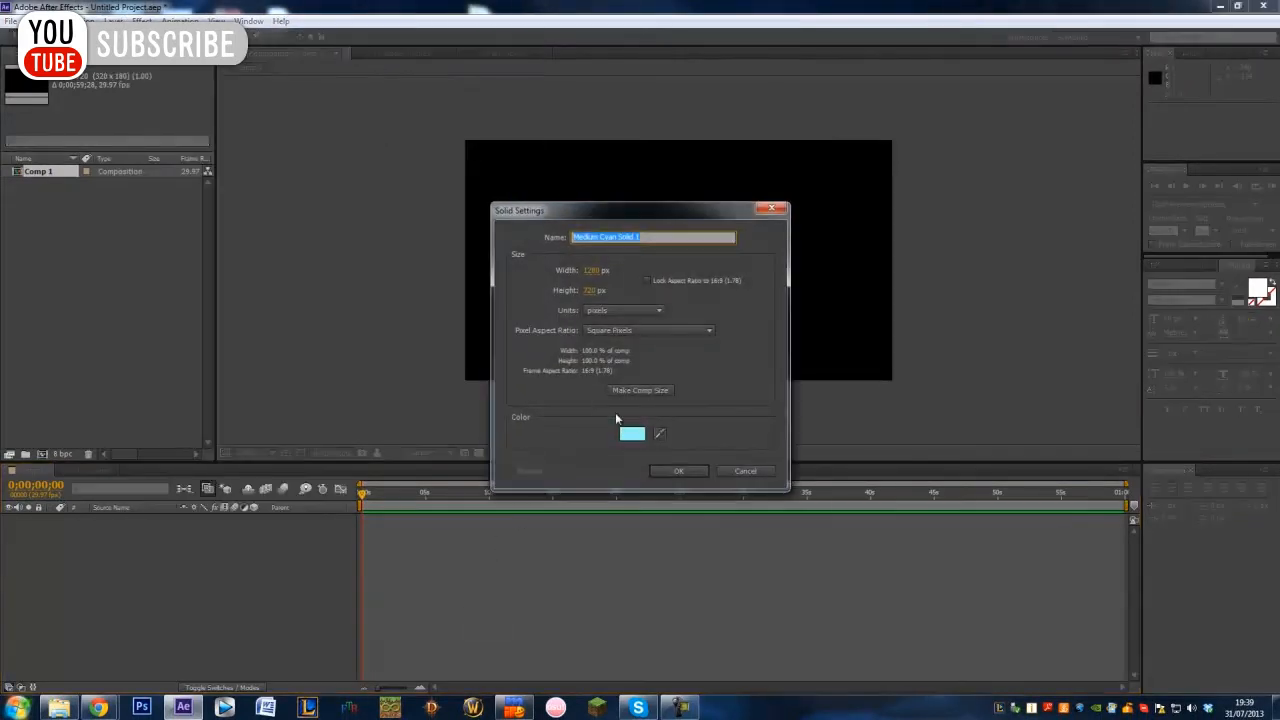
Step: Pick a medium purple for the new full-frame solid and add it to Comp 1
click(631, 433)
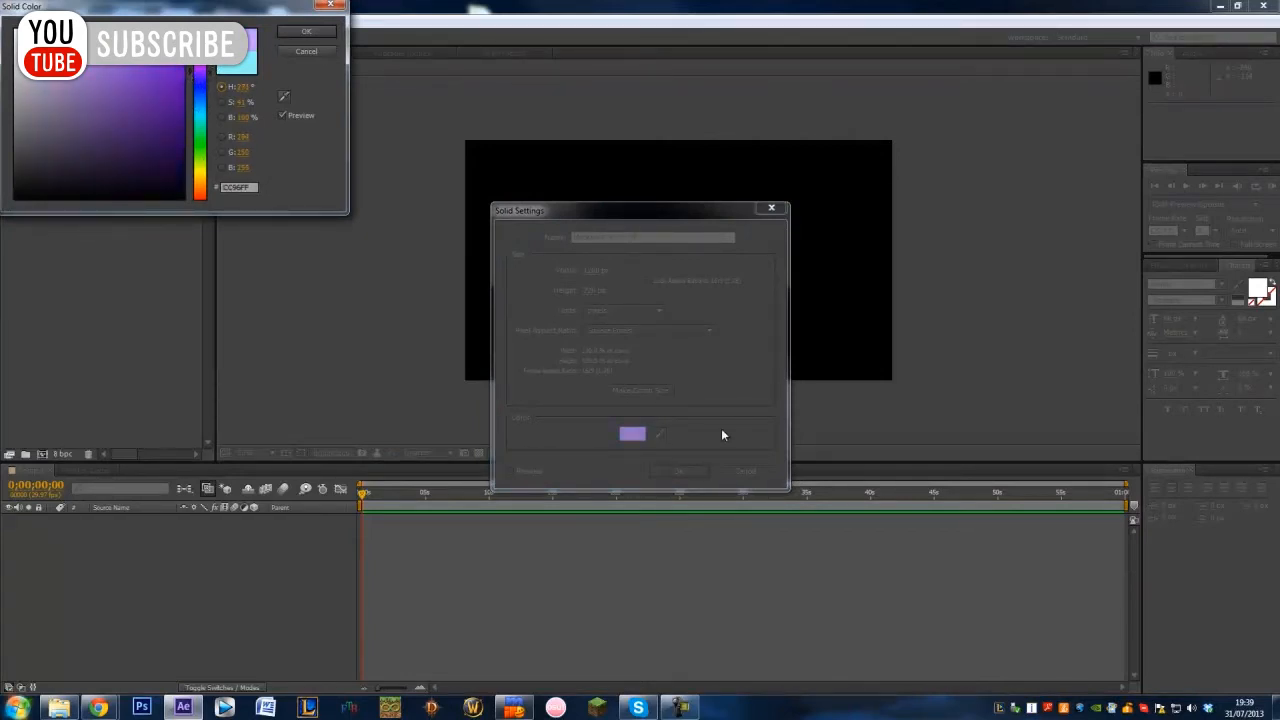
click(307, 31)
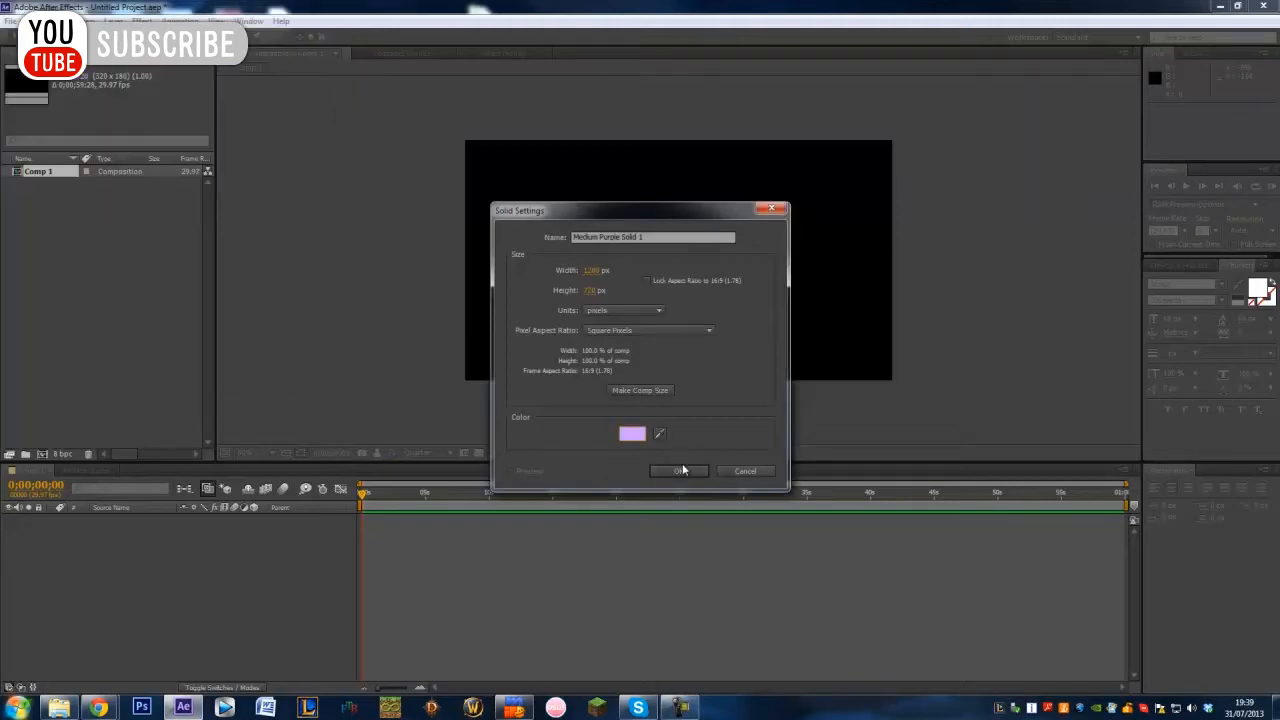
click(679, 471)
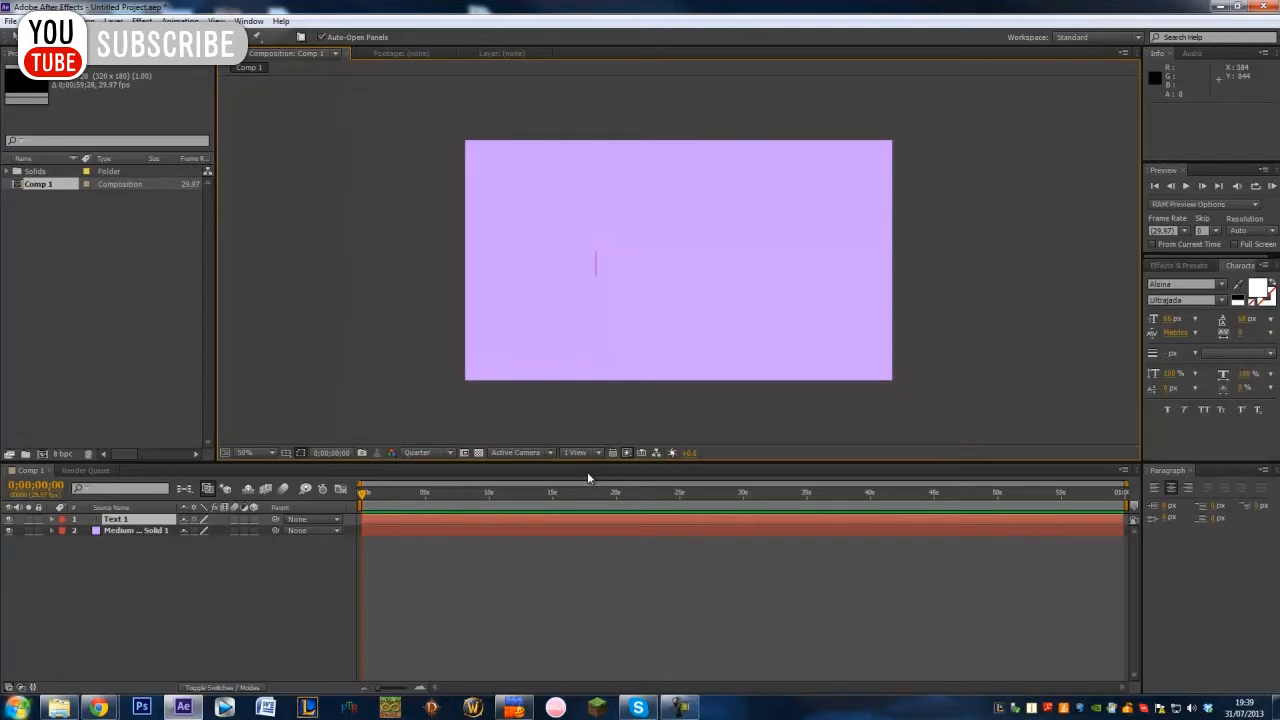
Step: Write TUTORIAL, preview at Full resolution, then enlarge and centre the title
text(TUTORIA)
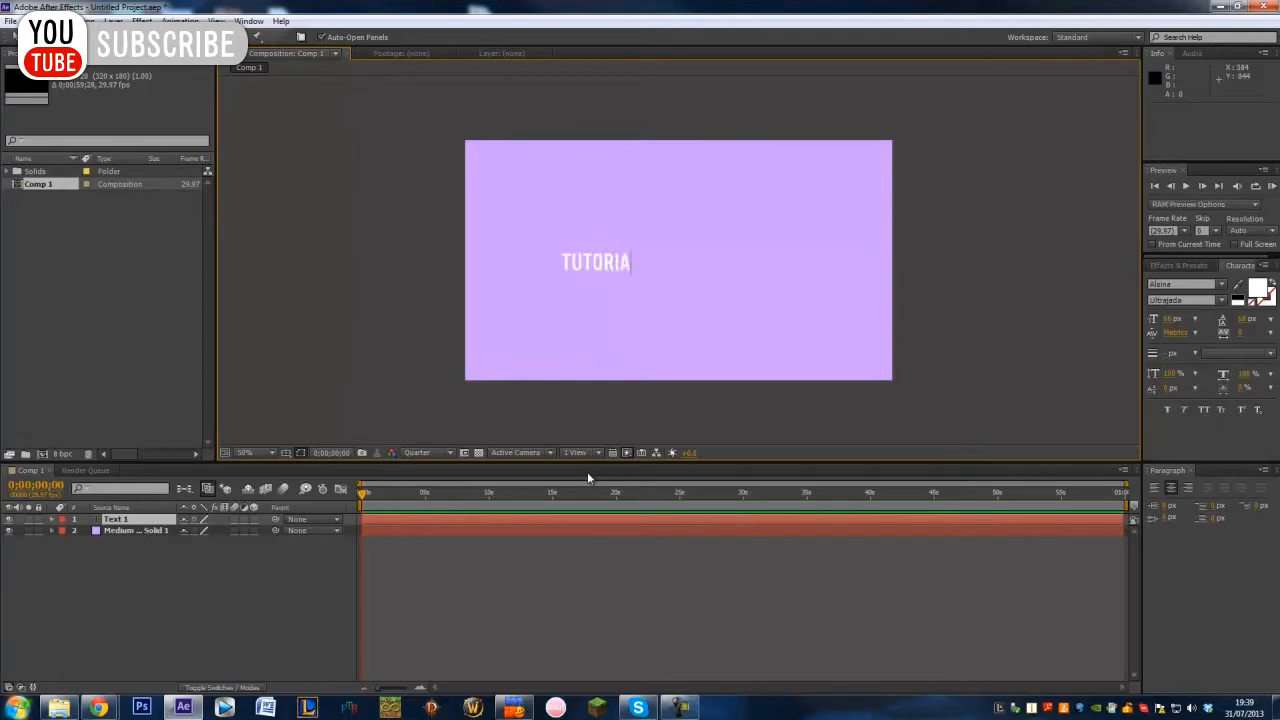
click(426, 452)
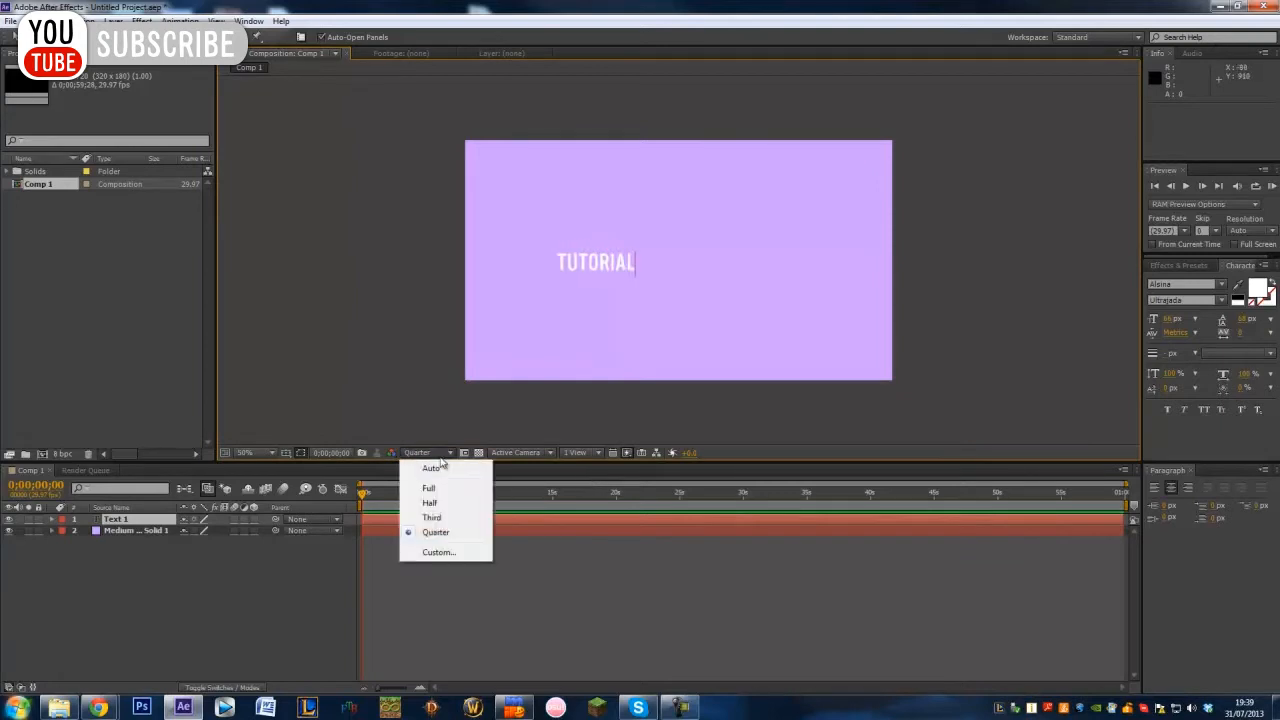
click(428, 488)
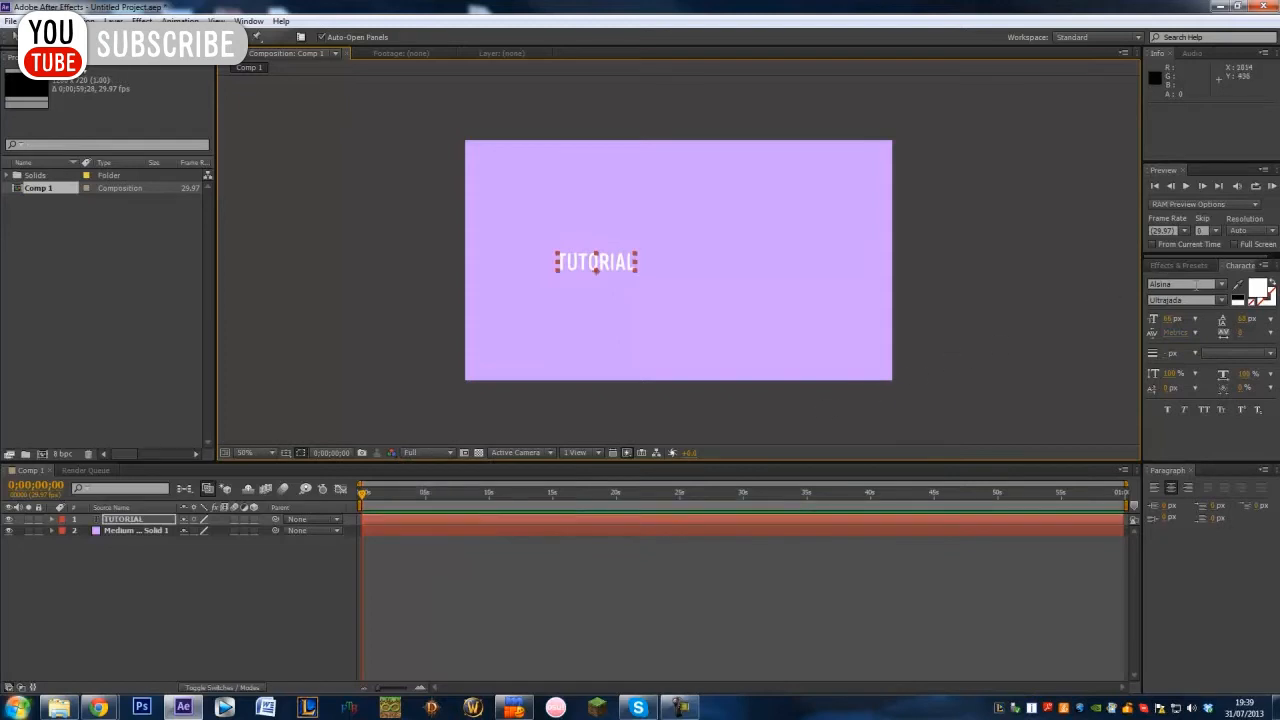
mouse_move(618, 268)
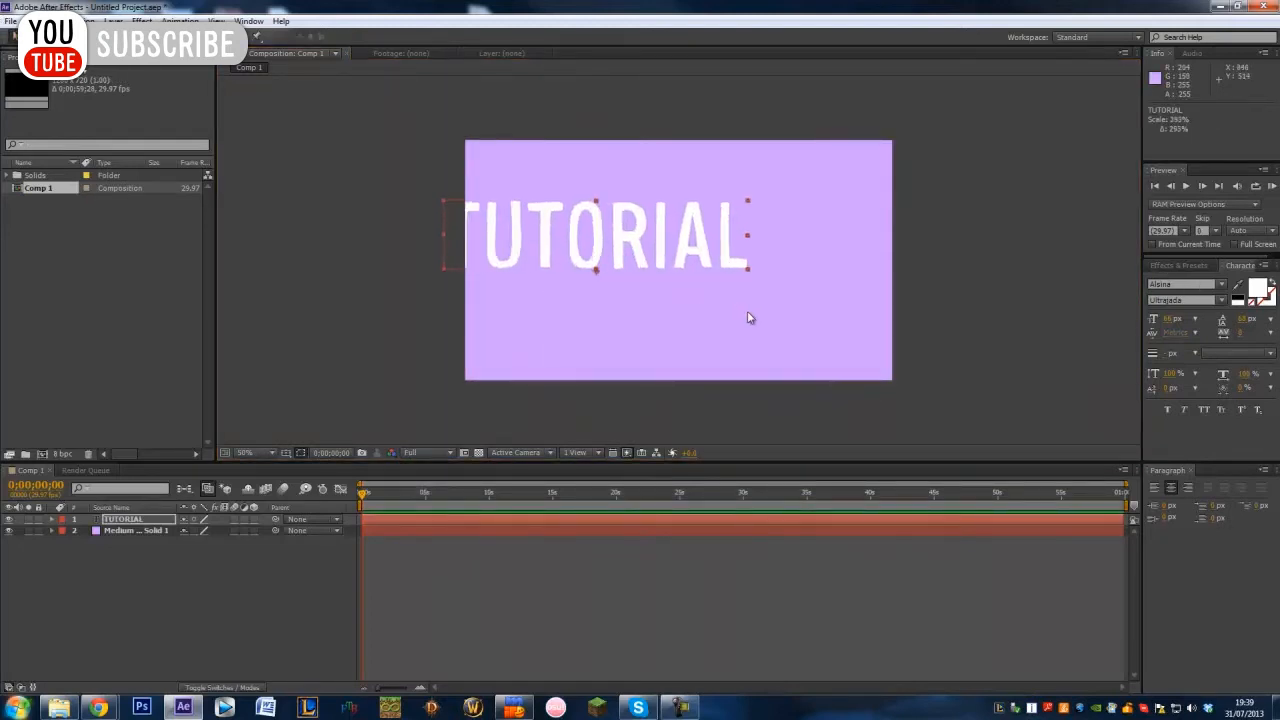
drag(605, 235, 655, 270)
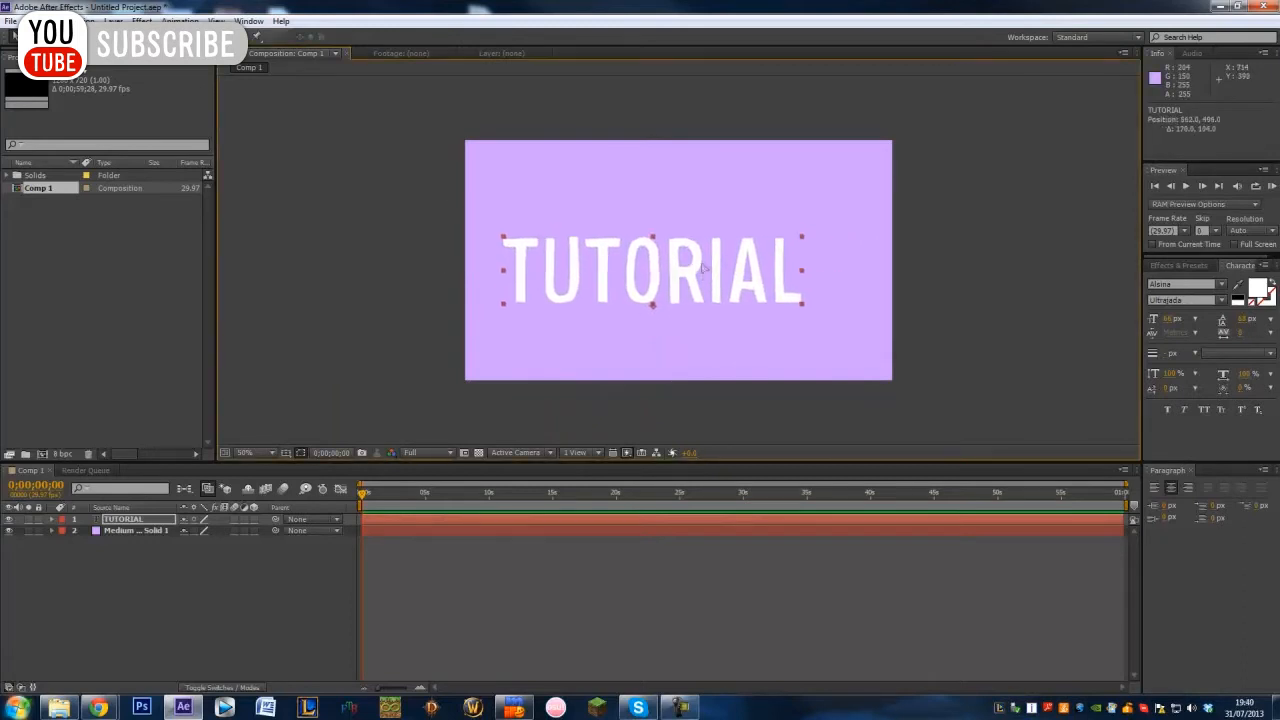
drag(700, 270, 670, 260)
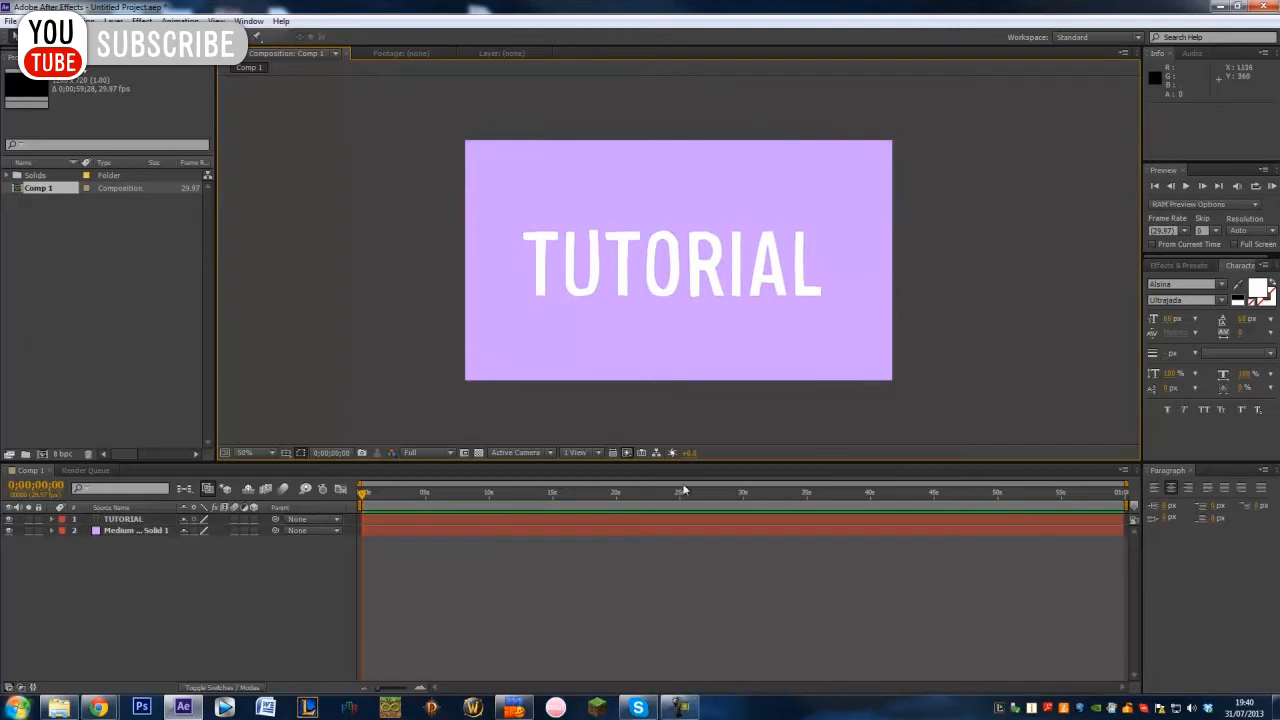
mouse_move(380, 479)
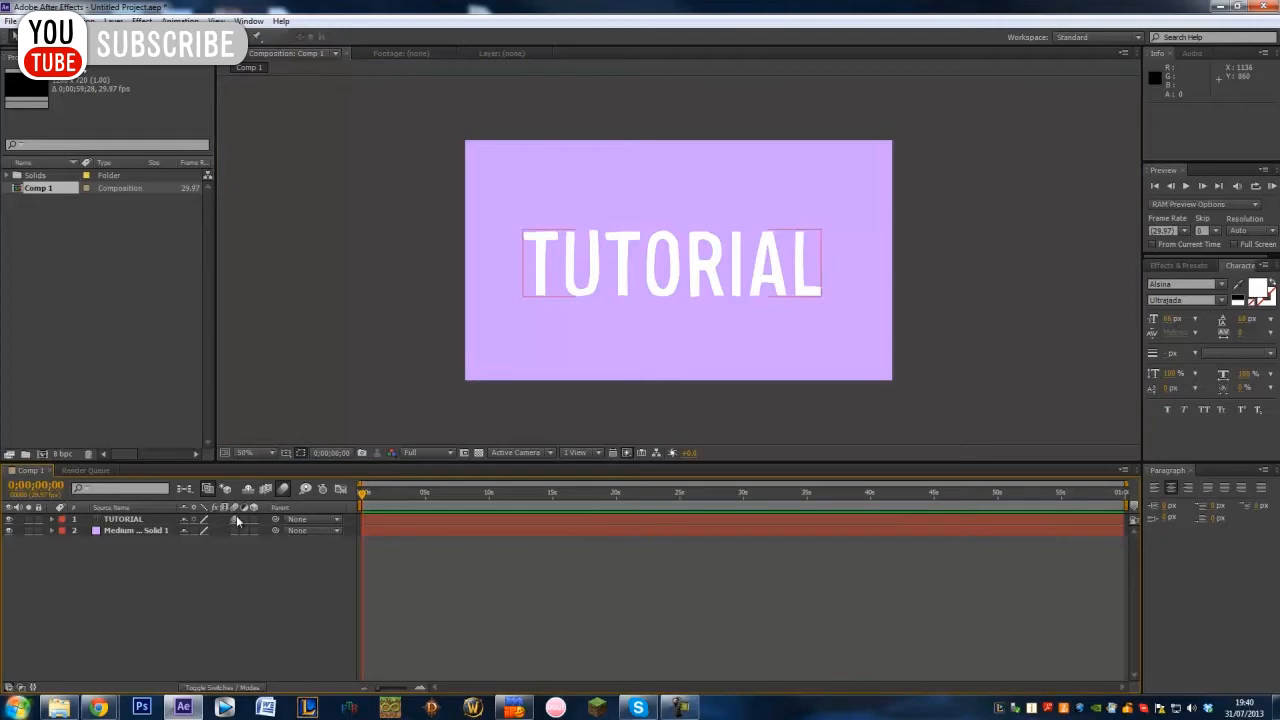
Step: Select the TUTORIAL layer and show the Effects & Presets list
click(122, 519)
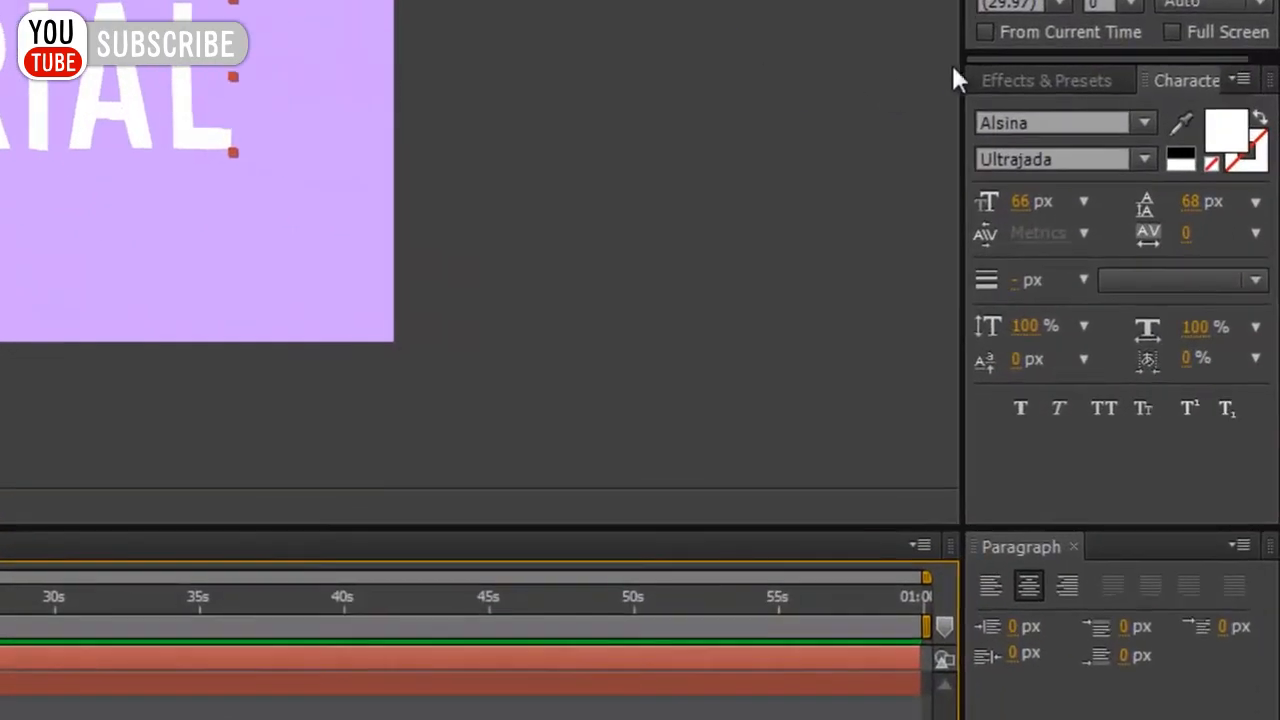
click(1048, 80)
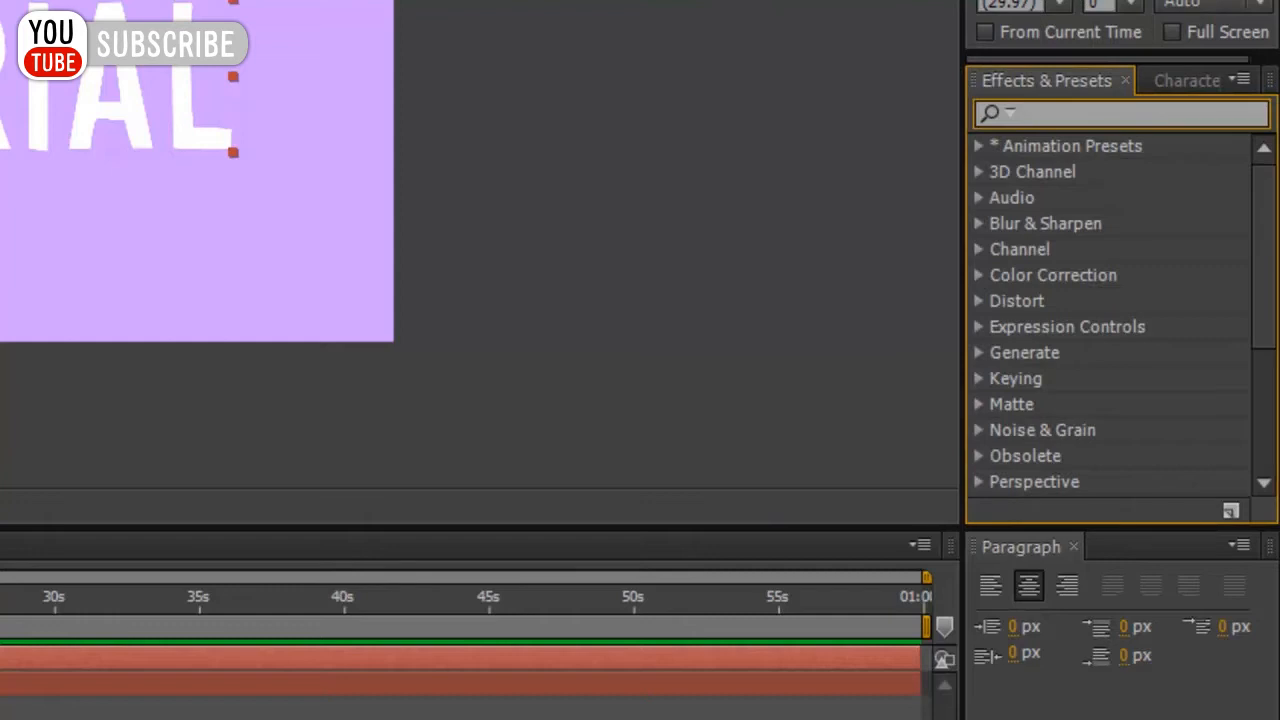
text(Decode)
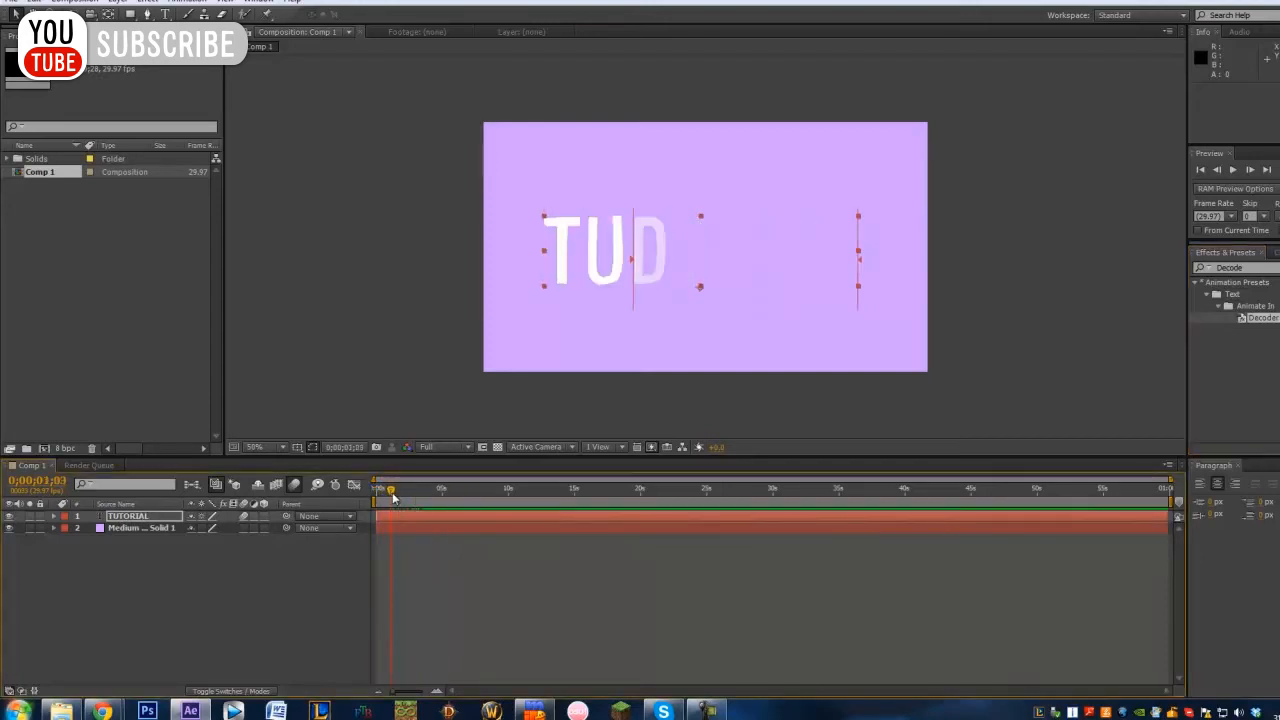
drag(391, 489, 401, 489)
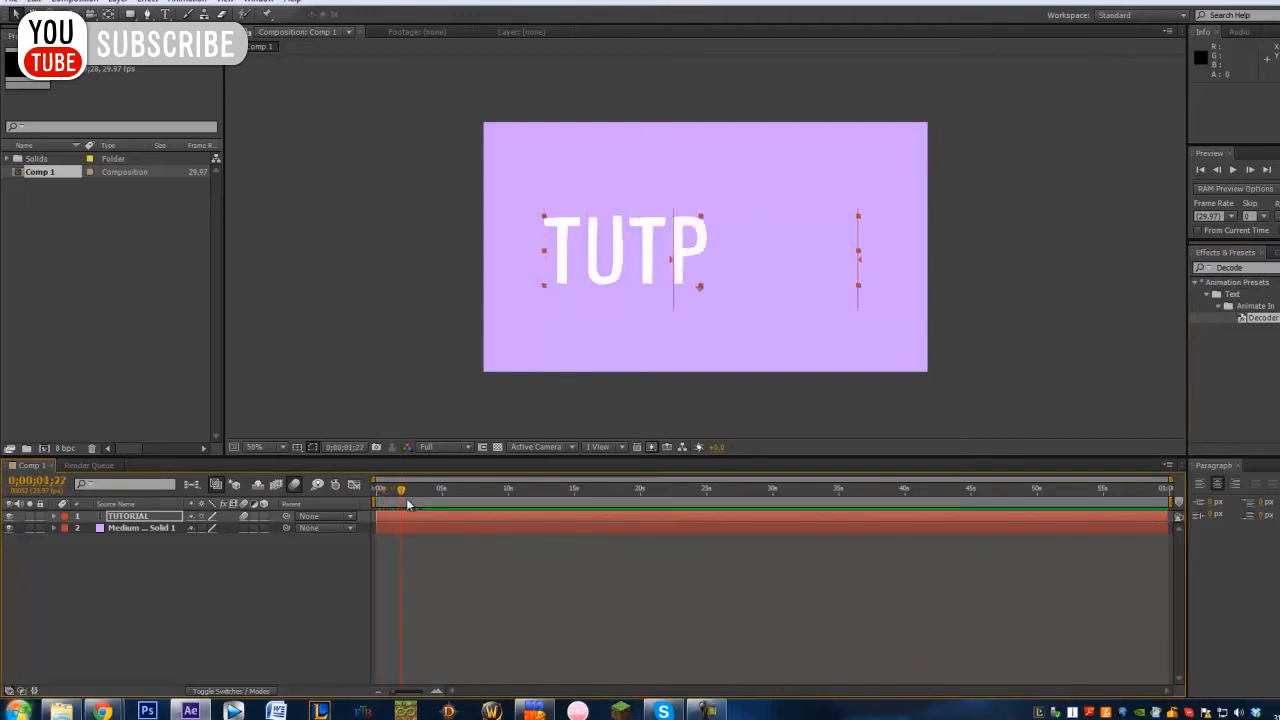
drag(400, 489, 433, 489)
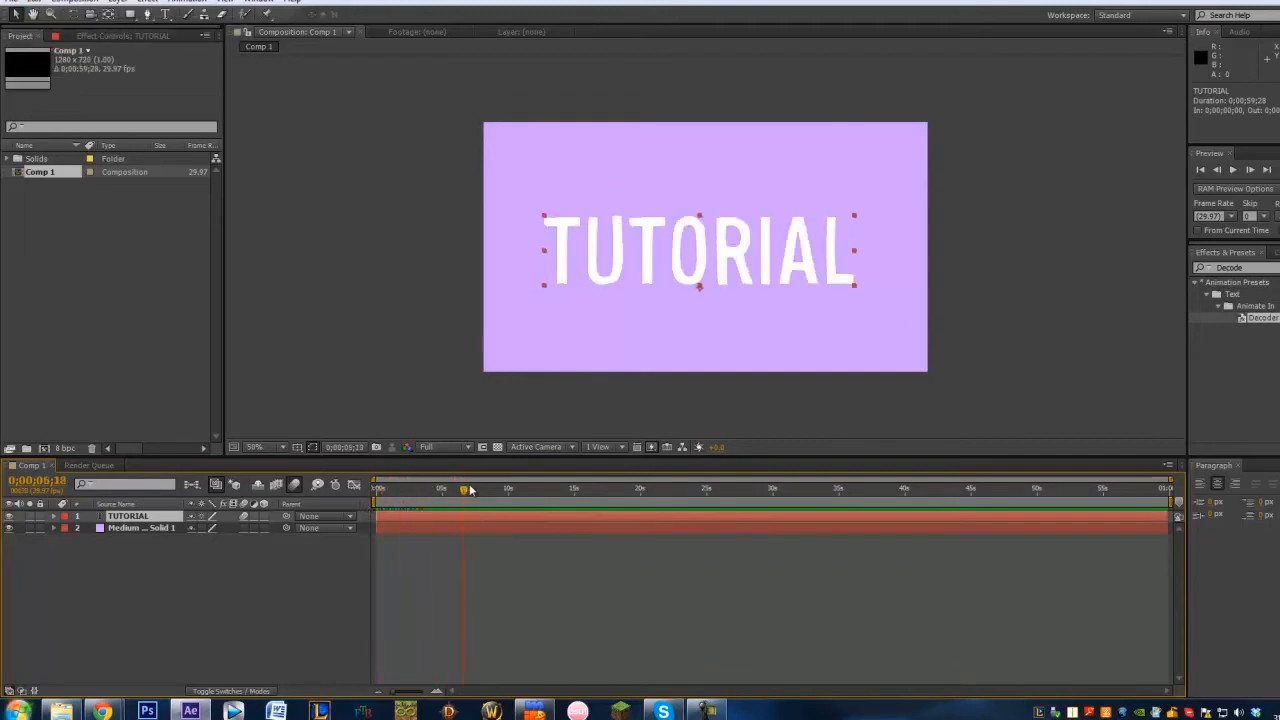
drag(464, 488, 395, 488)
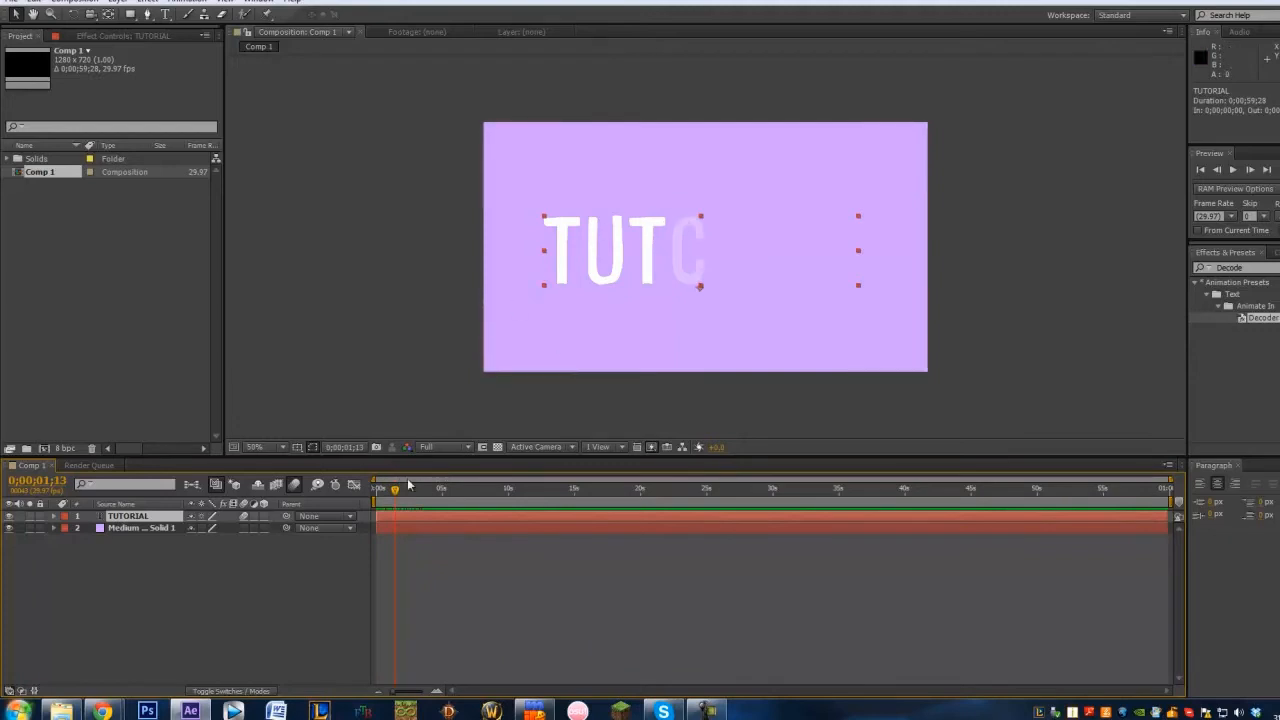
drag(393, 490, 418, 490)
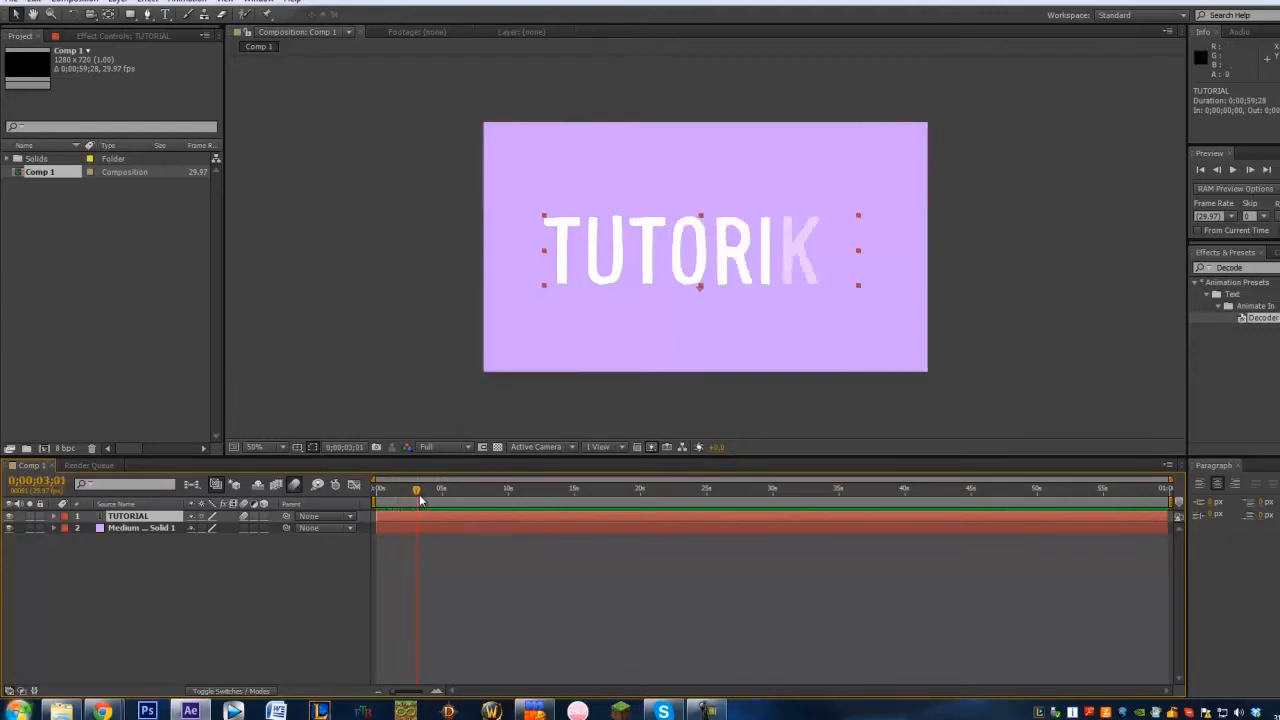
click(378, 490)
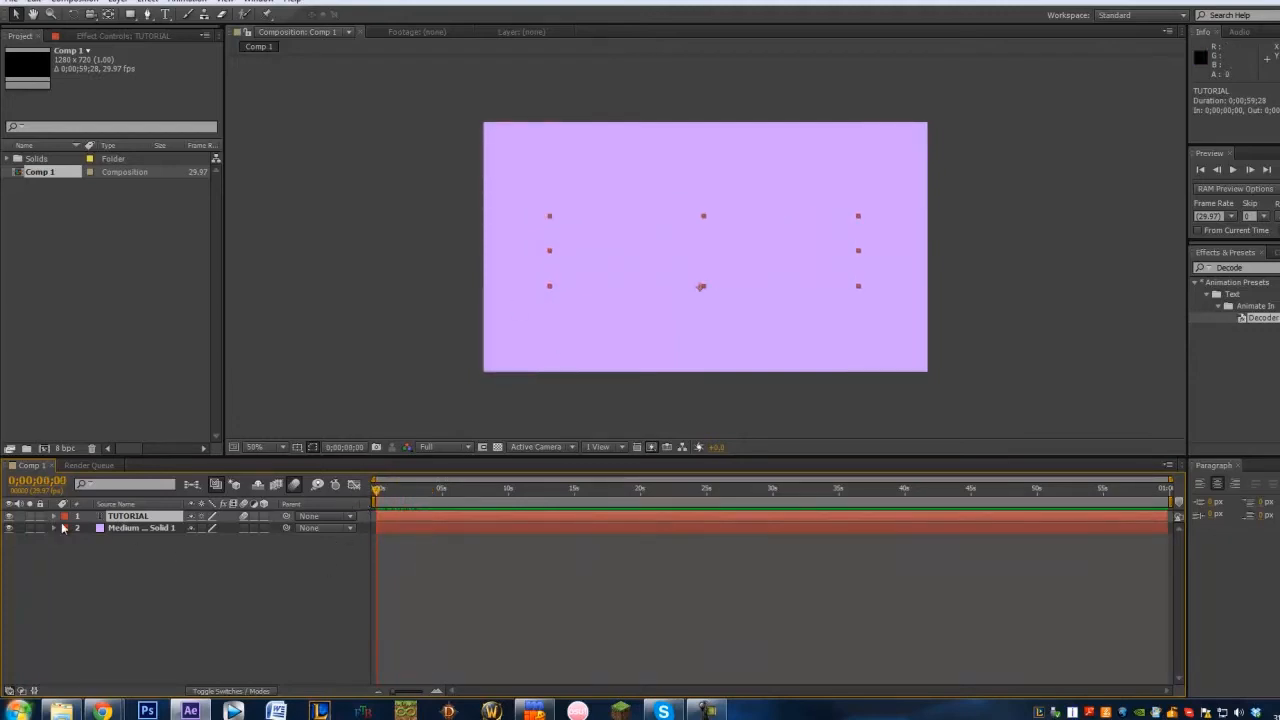
Step: Expand TUTORIAL > Text > Animator 1 > Range Selector 1 in the timeline
click(54, 516)
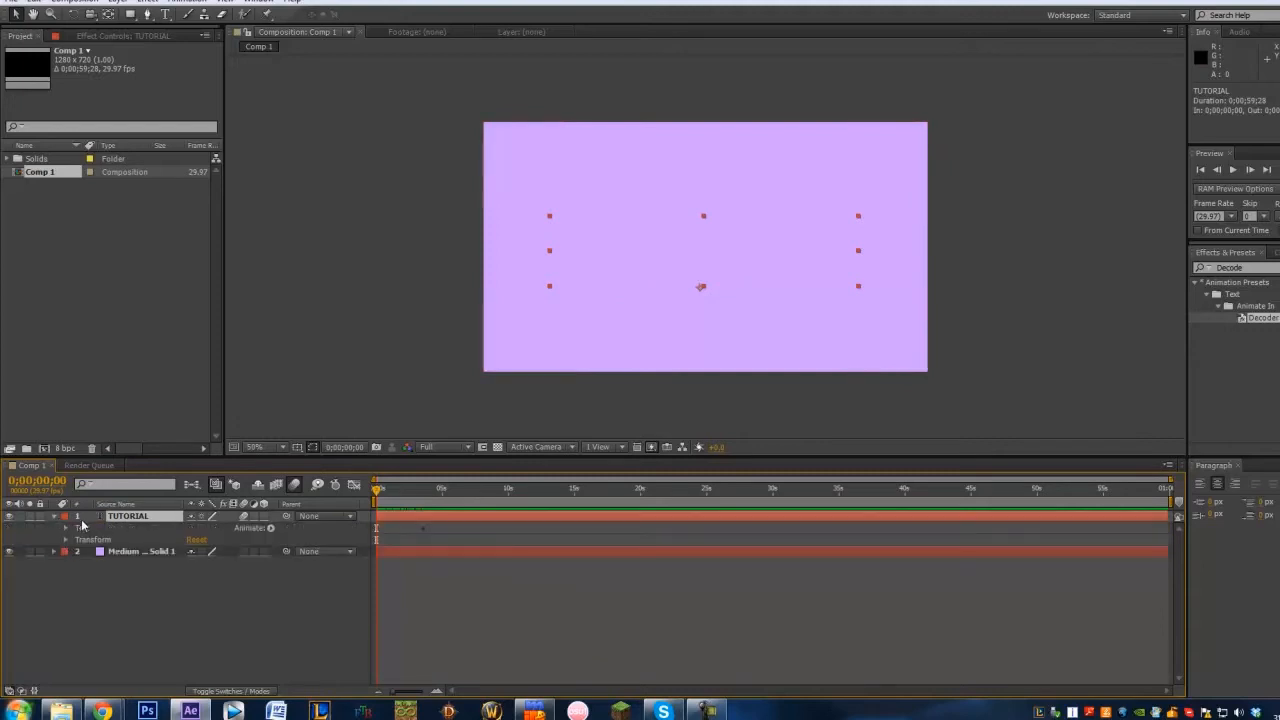
click(66, 527)
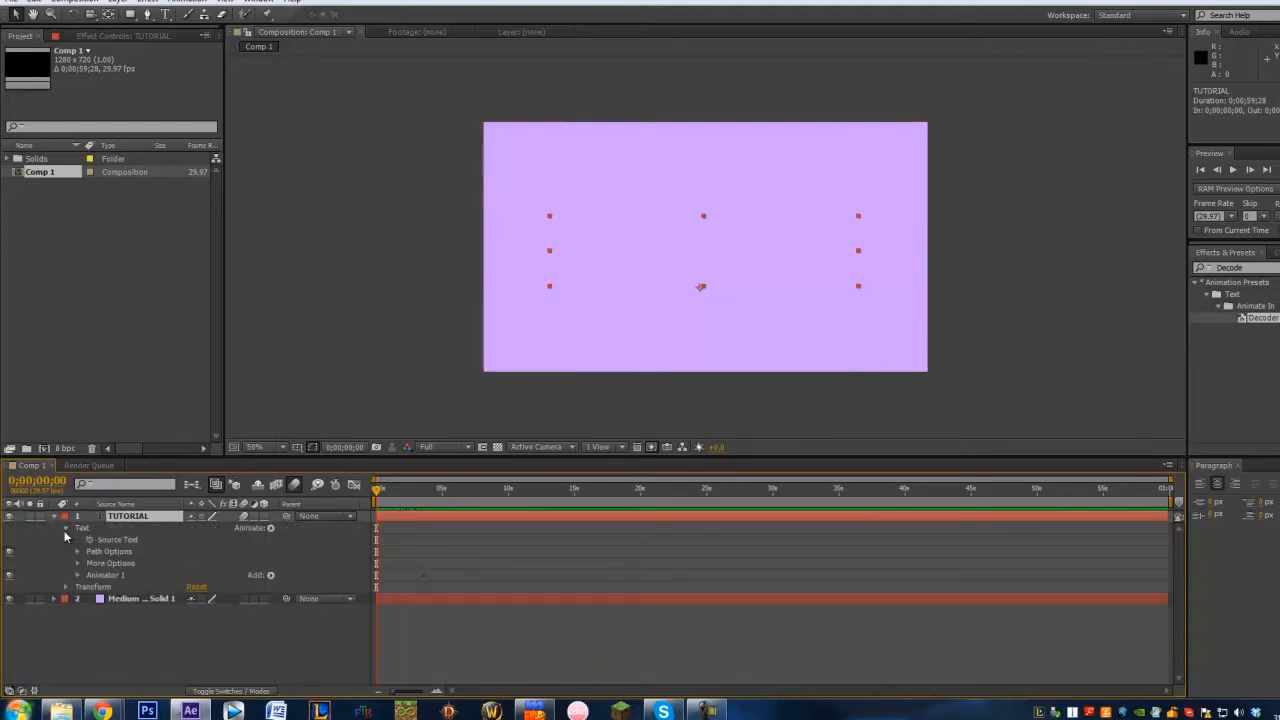
click(78, 575)
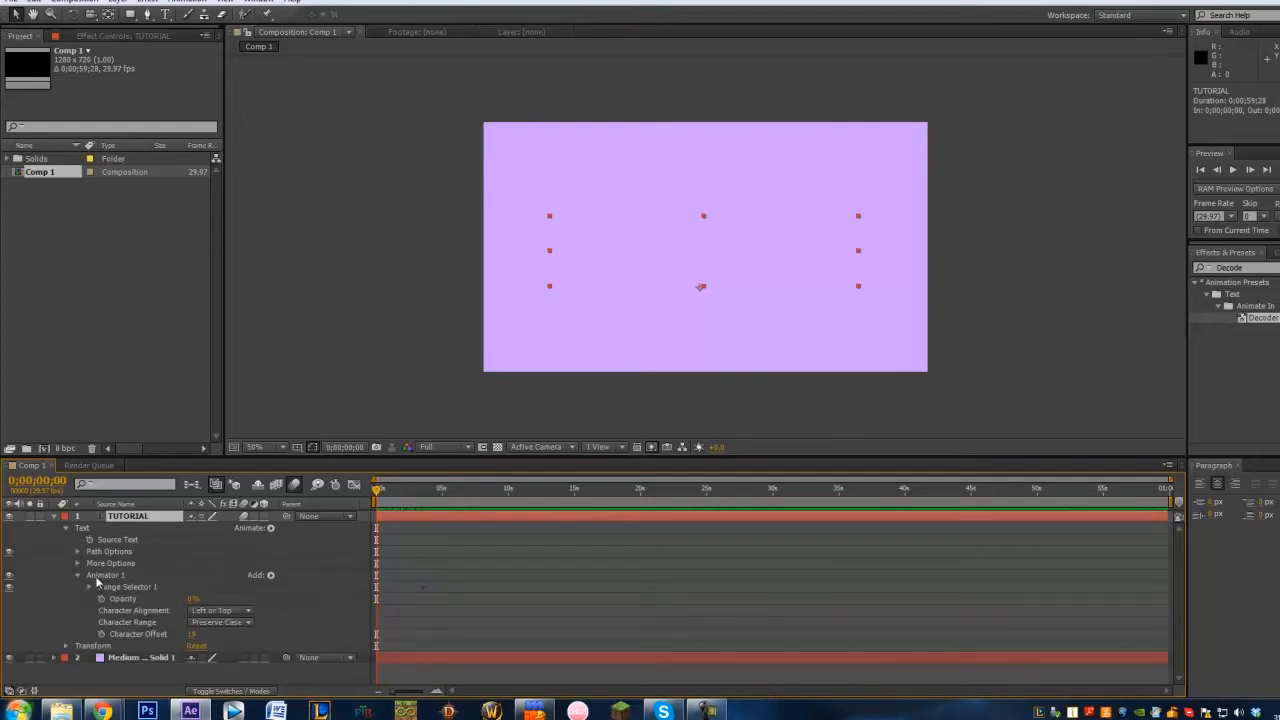
click(89, 586)
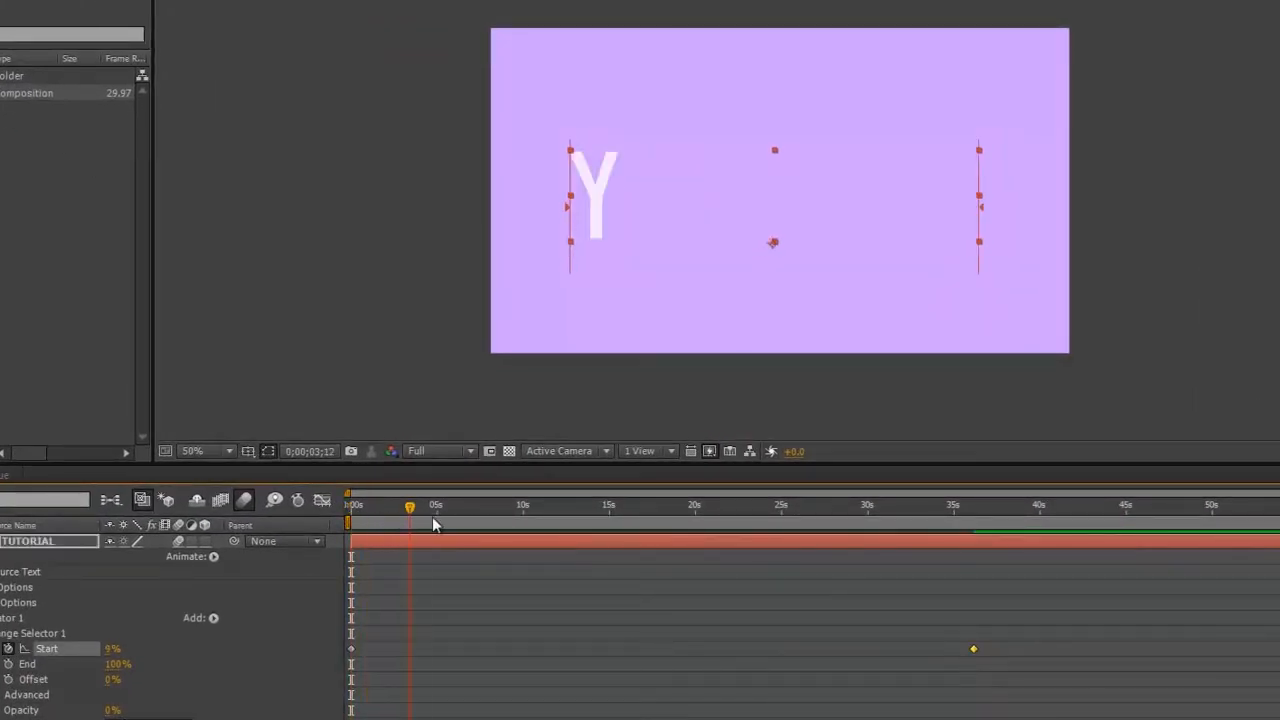
Step: Move the Start keyframe from about 36s into the first two seconds and scrub to check
drag(409, 508, 741, 508)
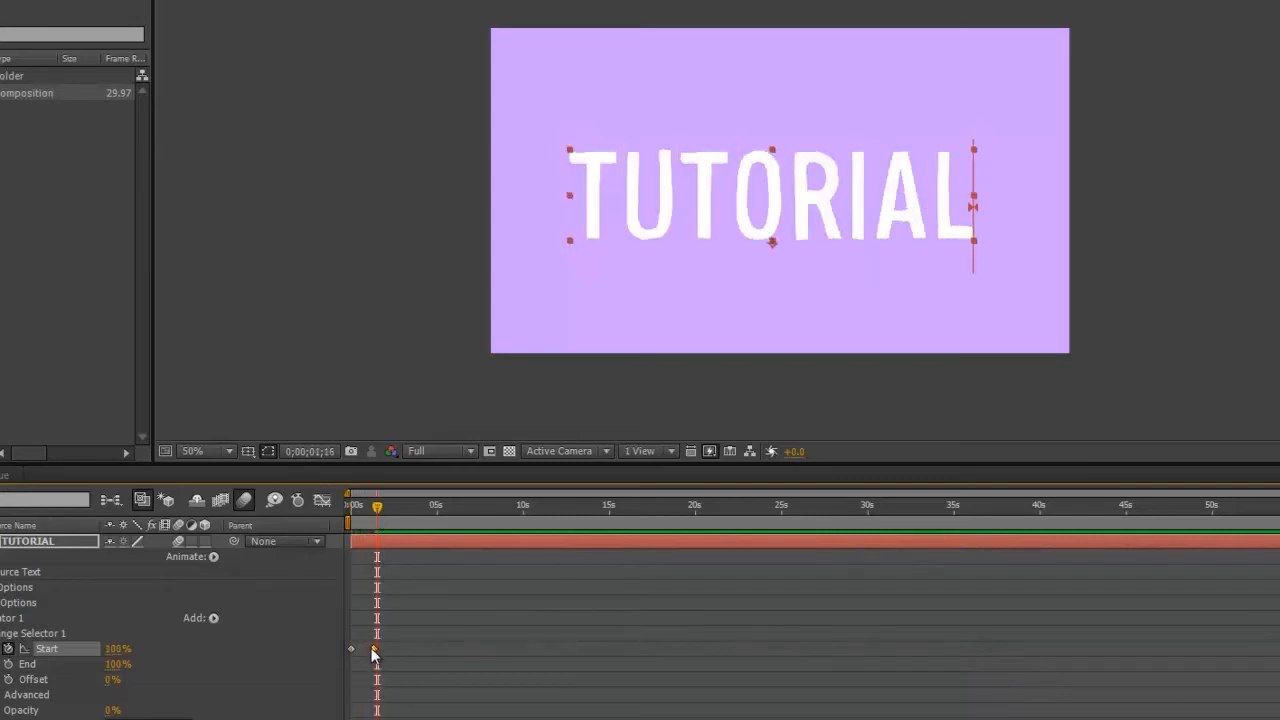
drag(375, 648, 393, 648)
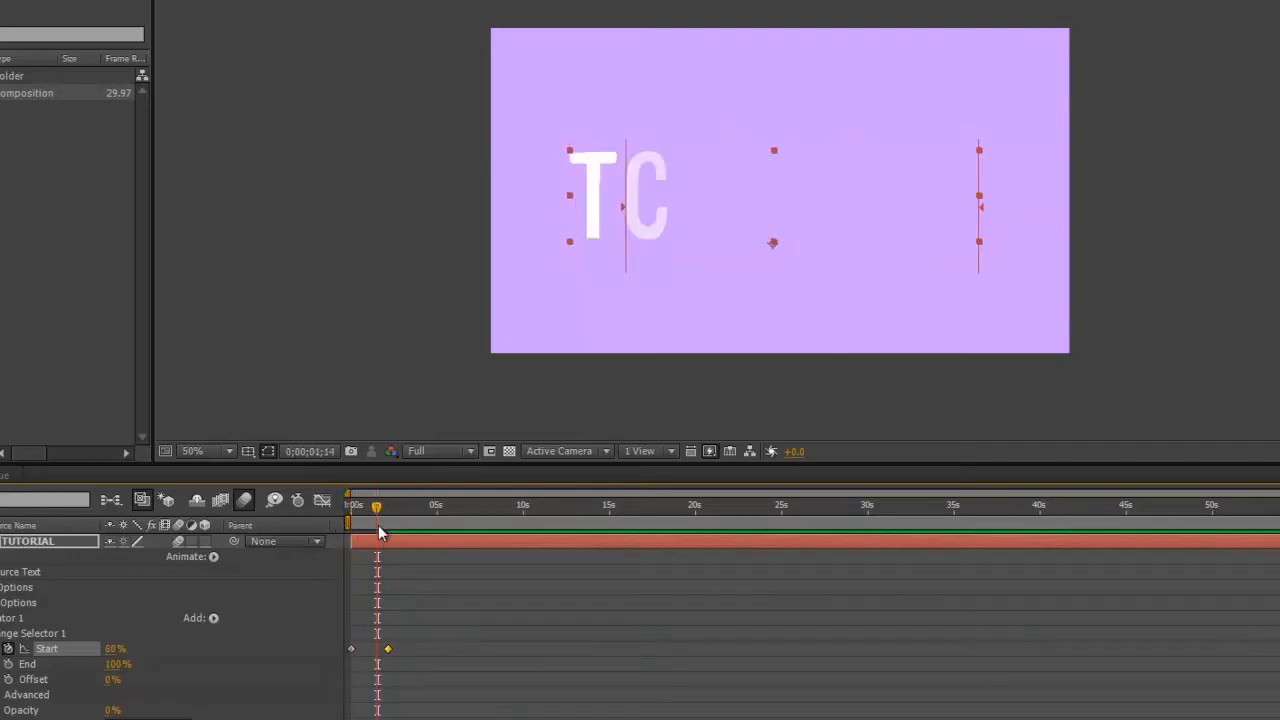
drag(376, 505, 380, 505)
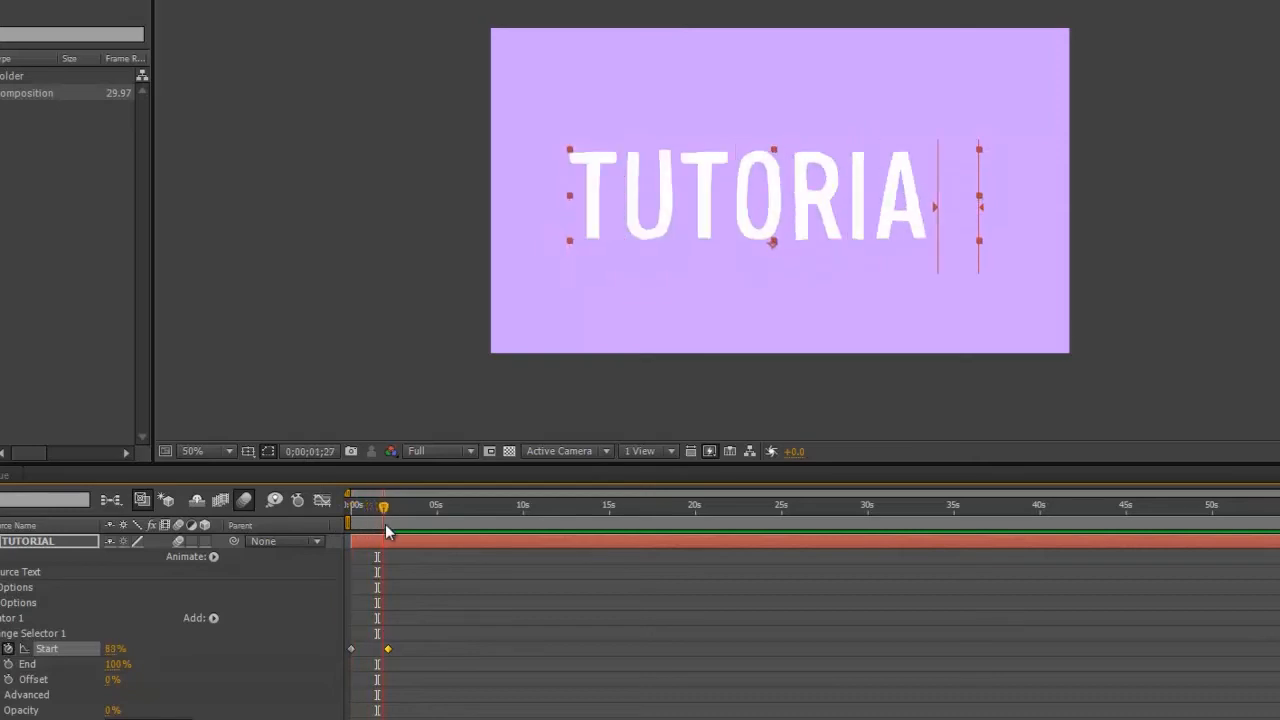
drag(388, 530, 373, 530)
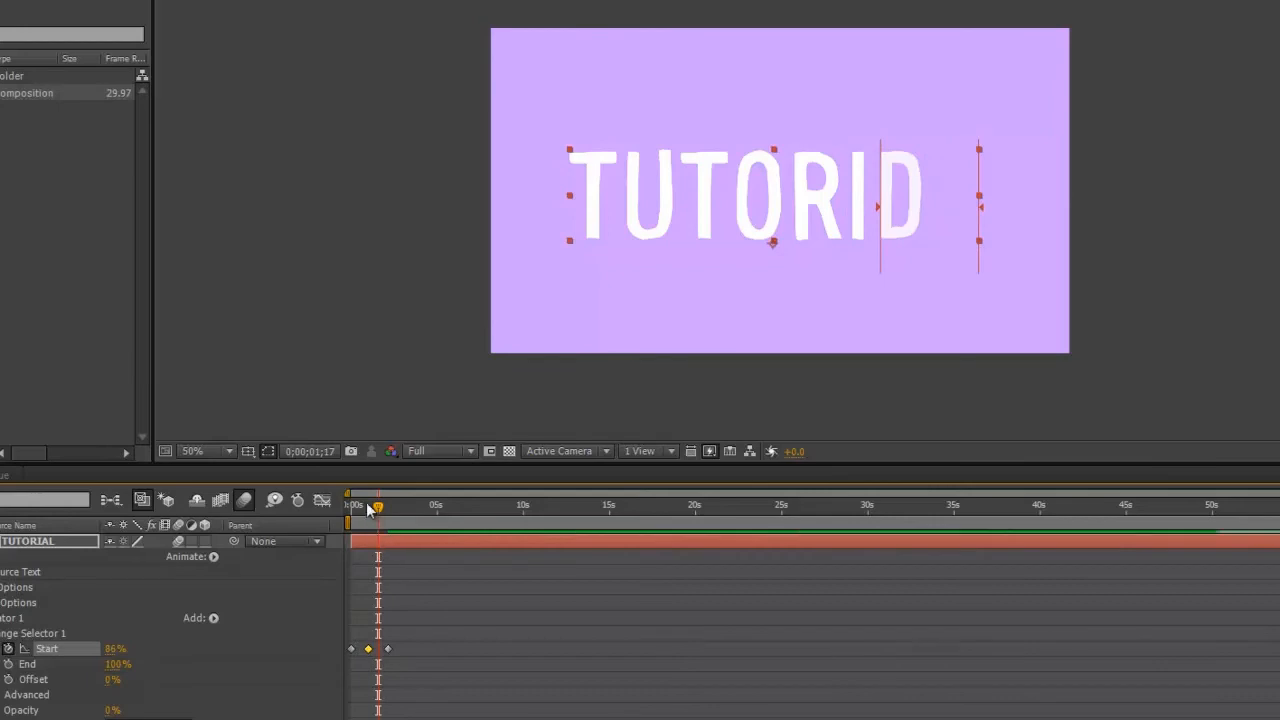
drag(375, 505, 357, 505)
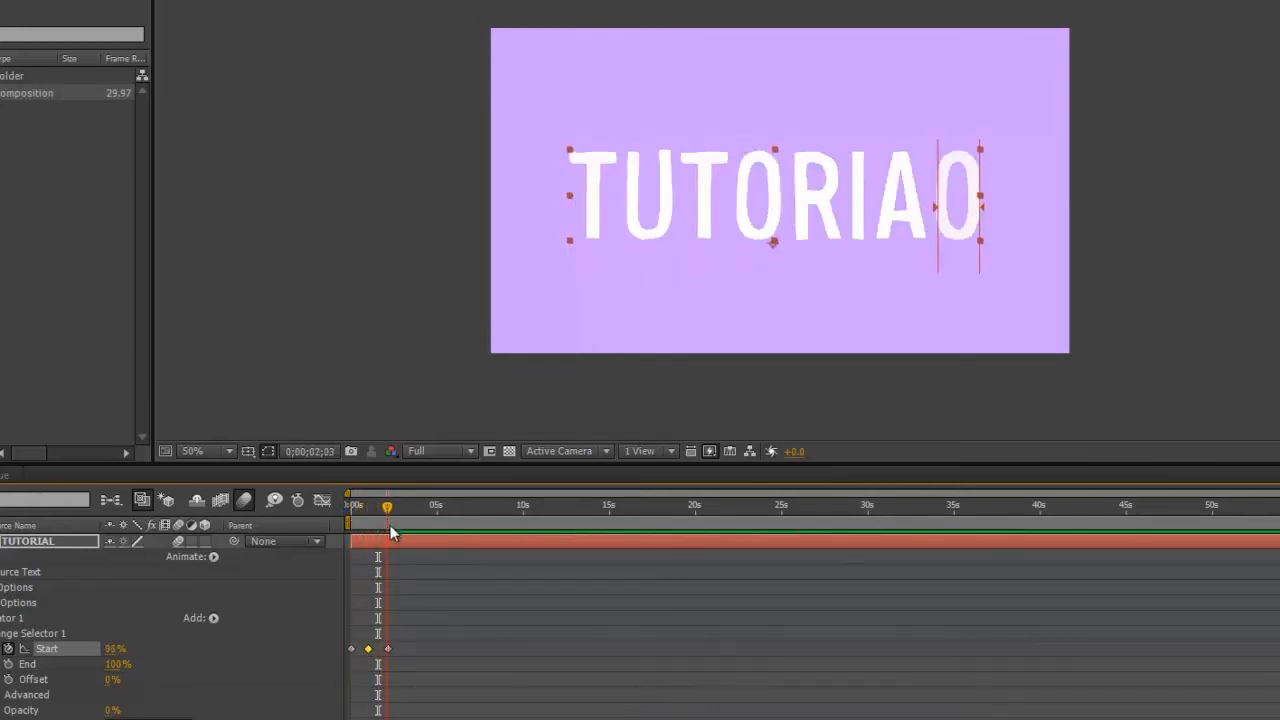
drag(388, 505, 349, 505)
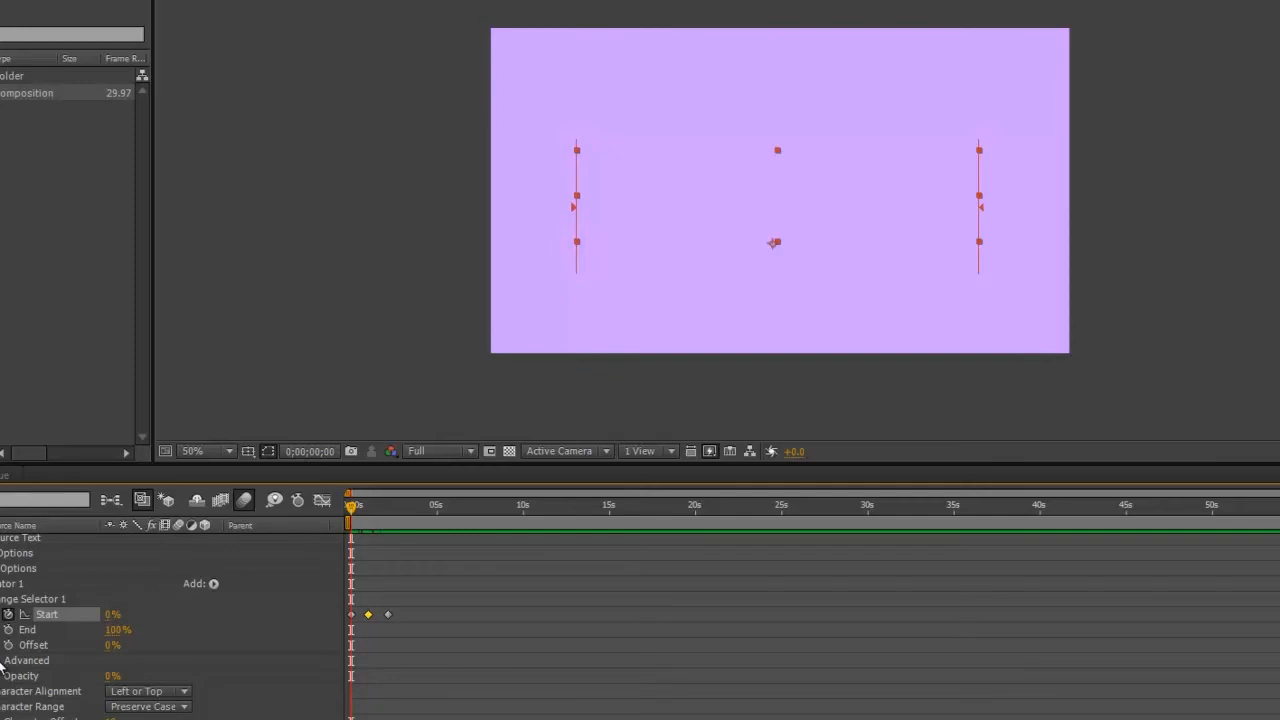
mouse_move(170, 681)
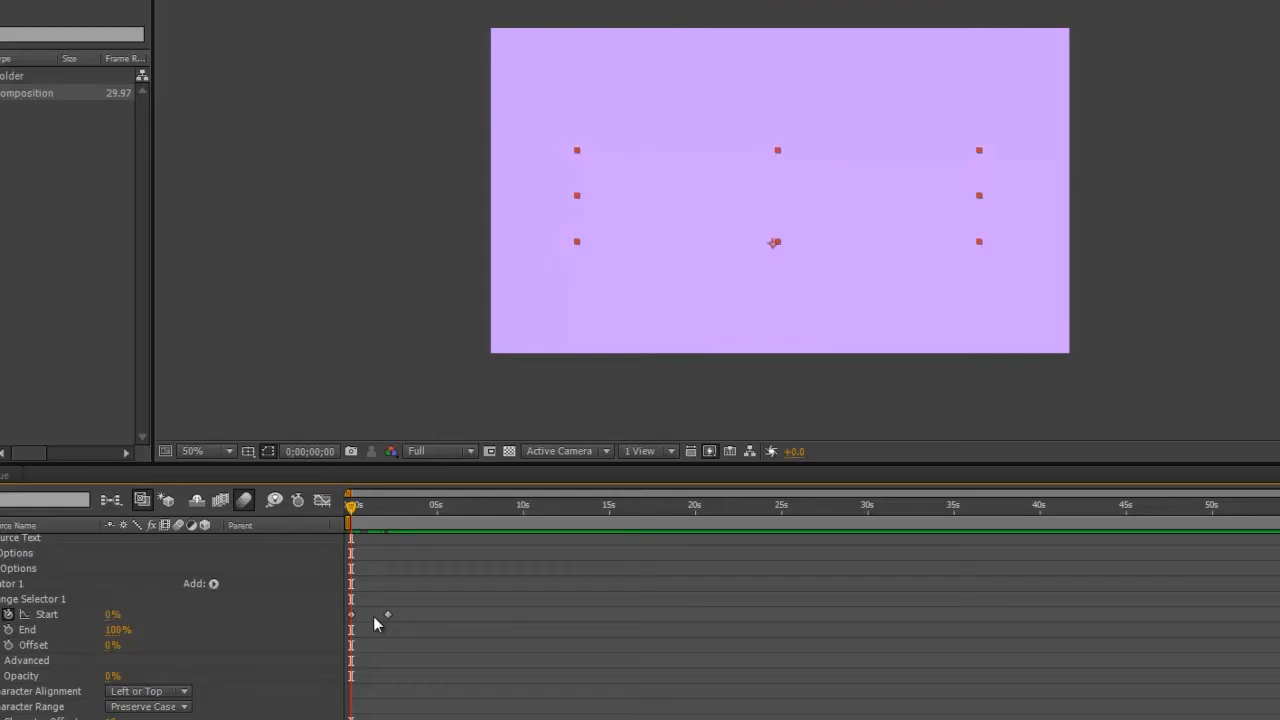
Step: Scrub the timeline to confirm TUTORIAL decodes in one pass after deleting the middle keyframe
drag(350, 505, 367, 505)
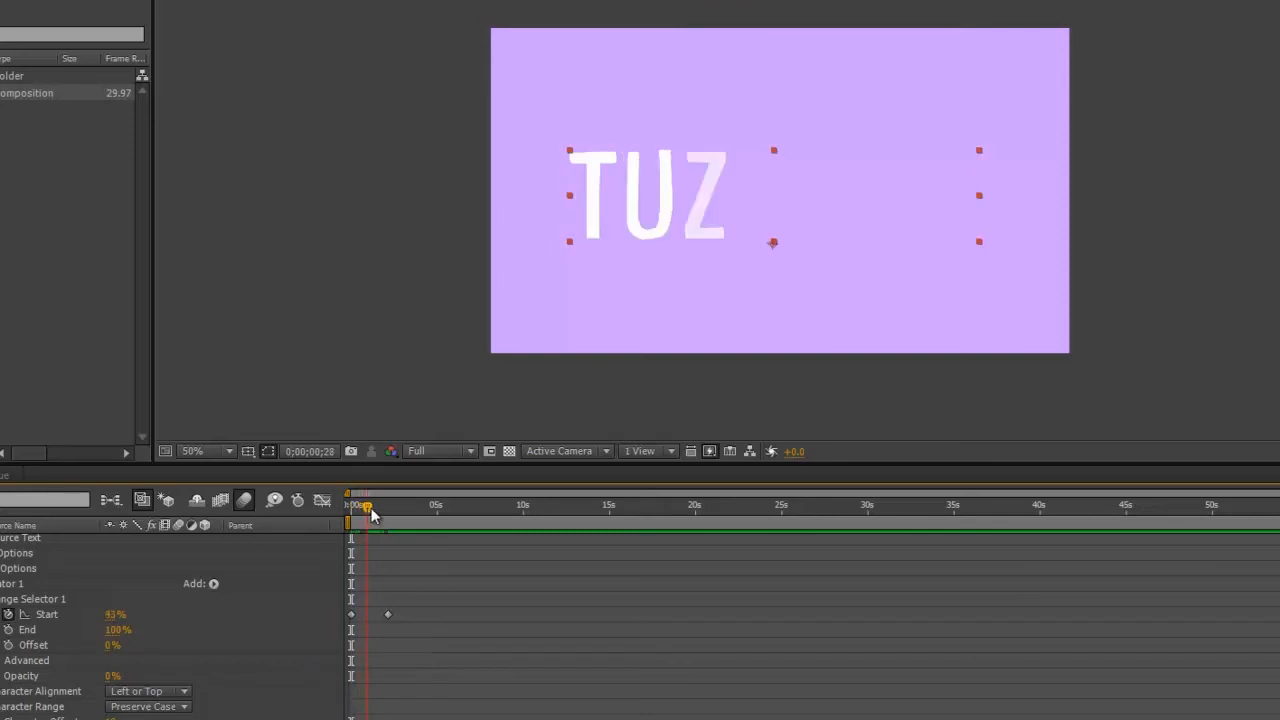
drag(368, 505, 390, 505)
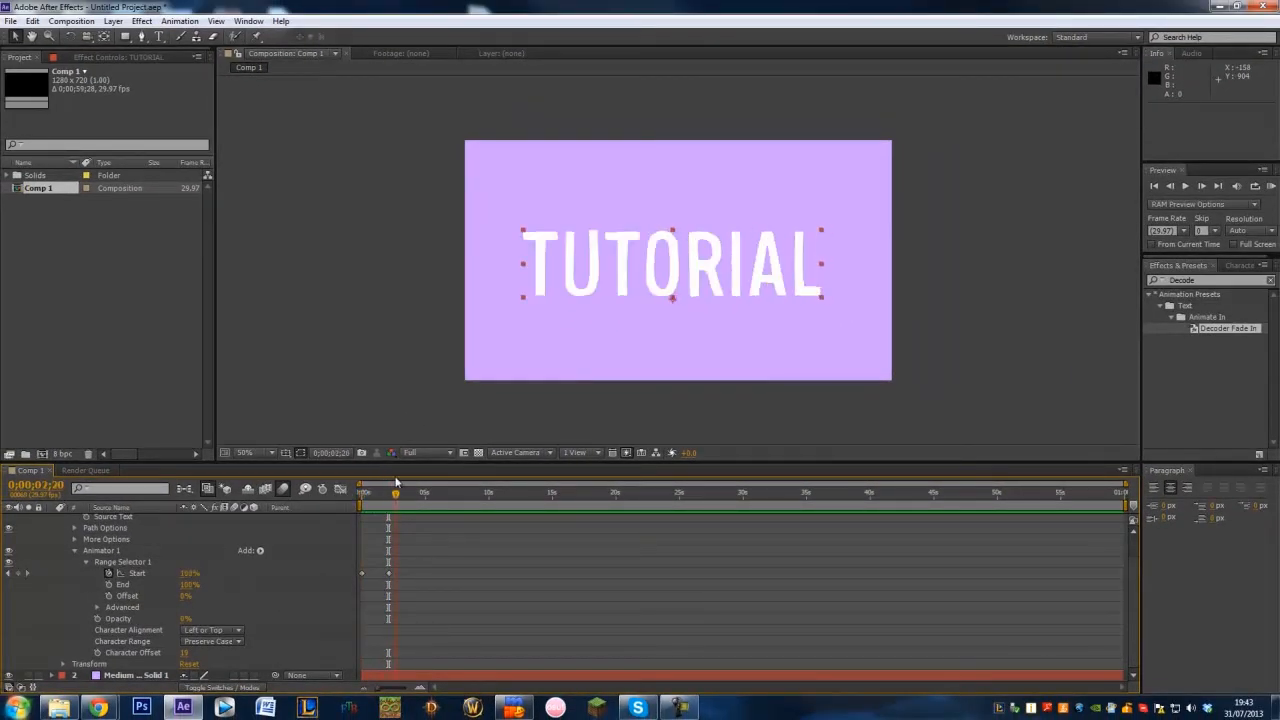
click(457, 493)
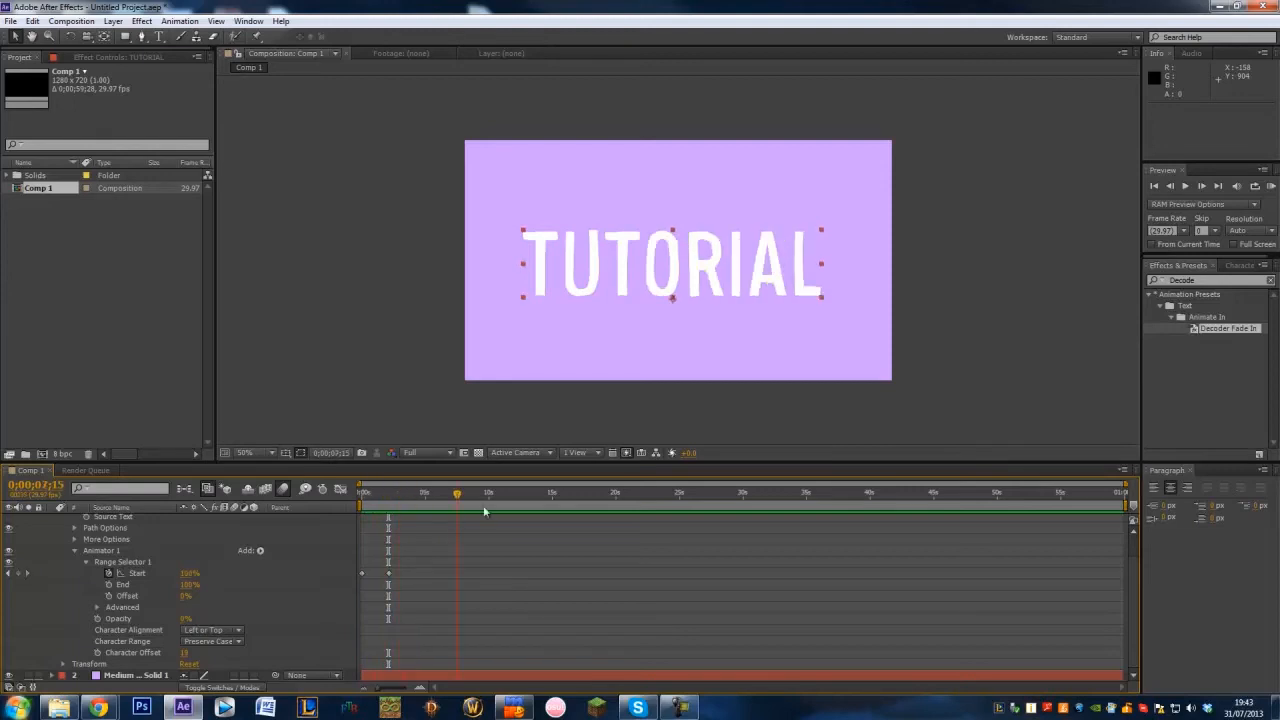
drag(456, 492, 375, 492)
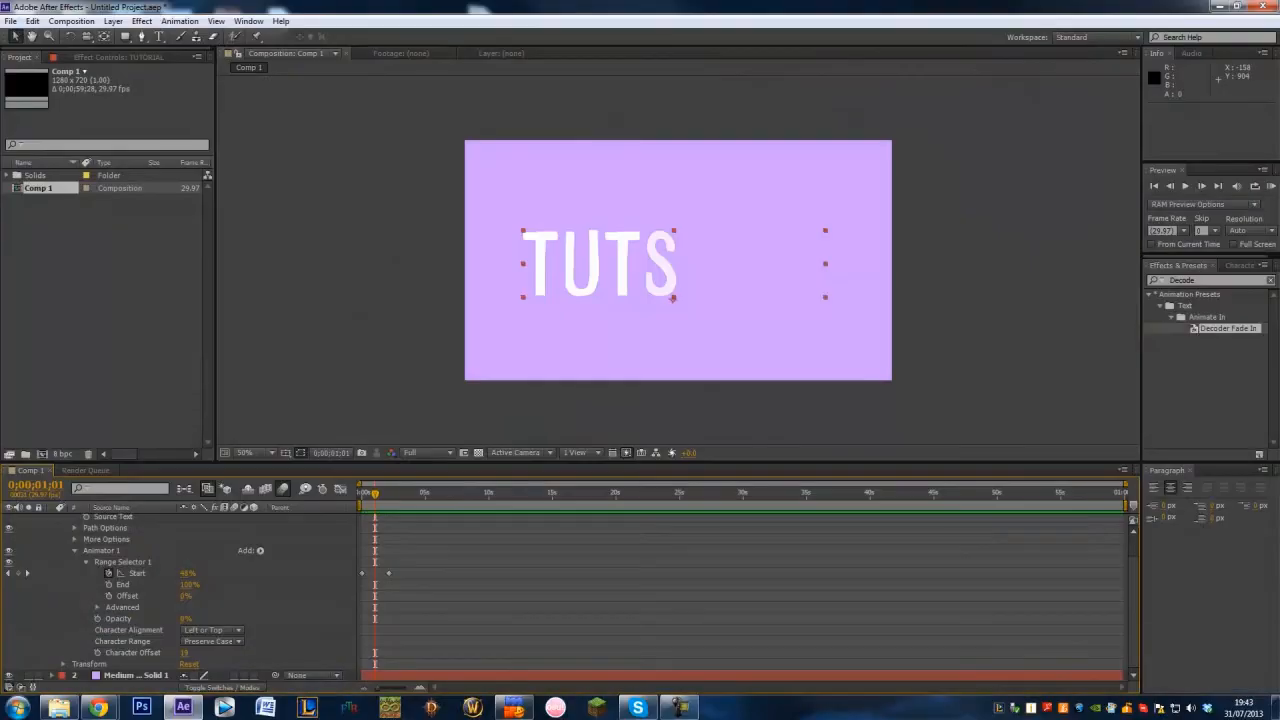
mouse_move(796, 285)
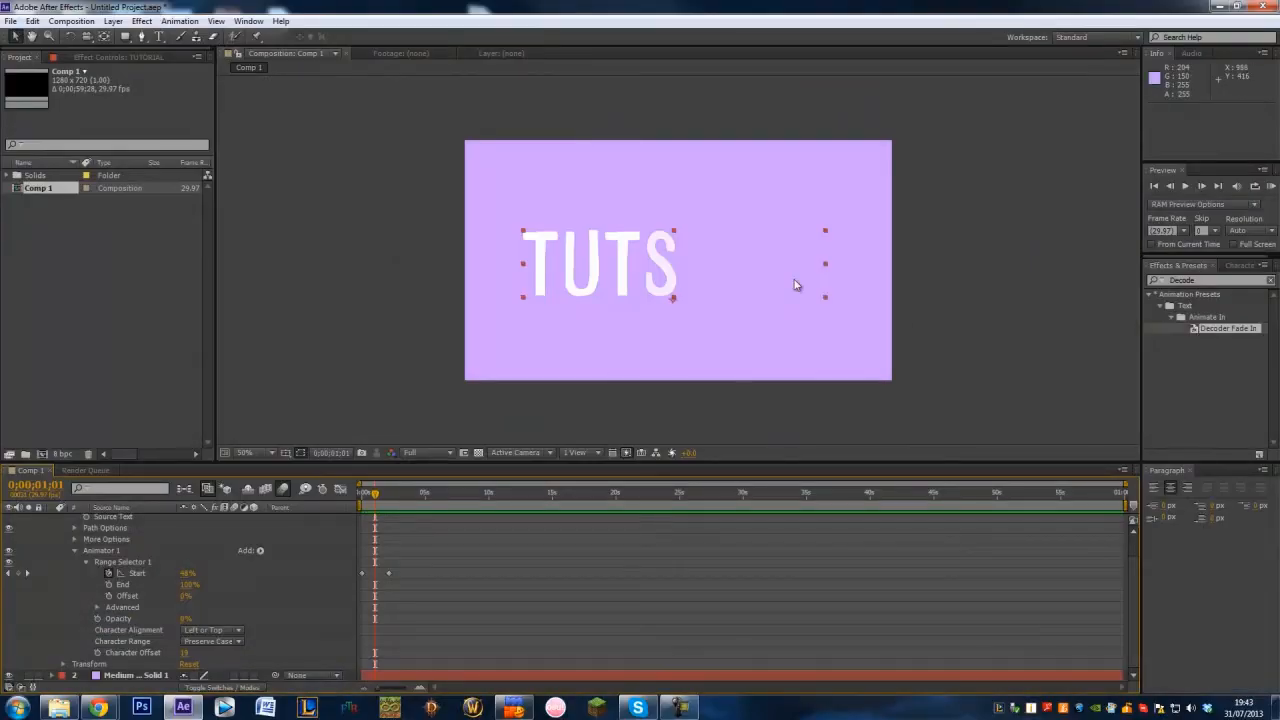